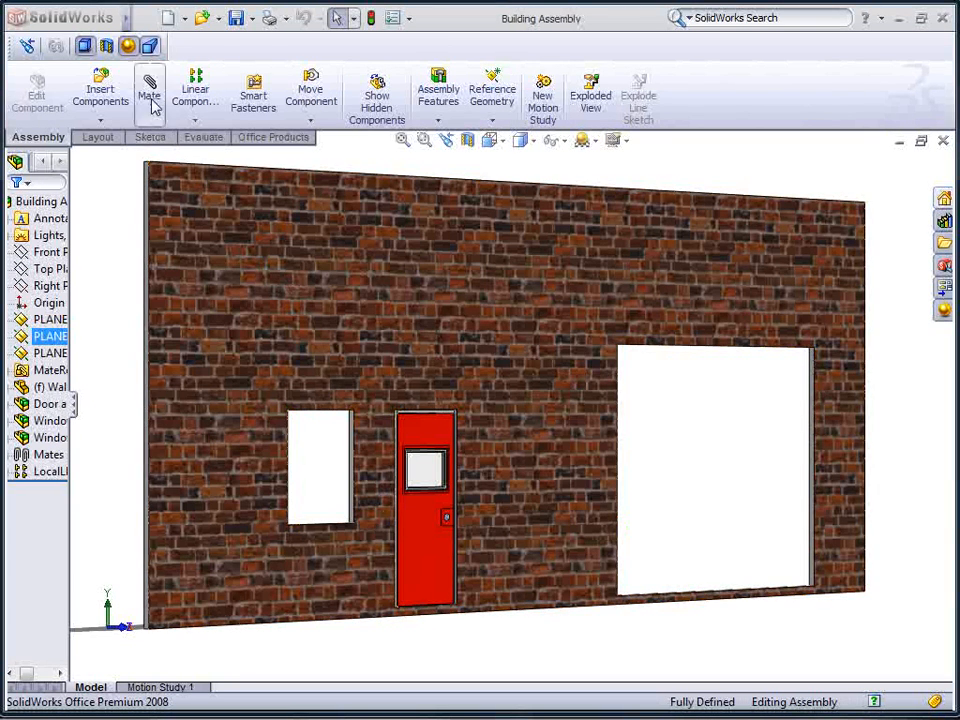
Bring up the Tools menu listing the DriveWorksXpress add-in
click(280, 18)
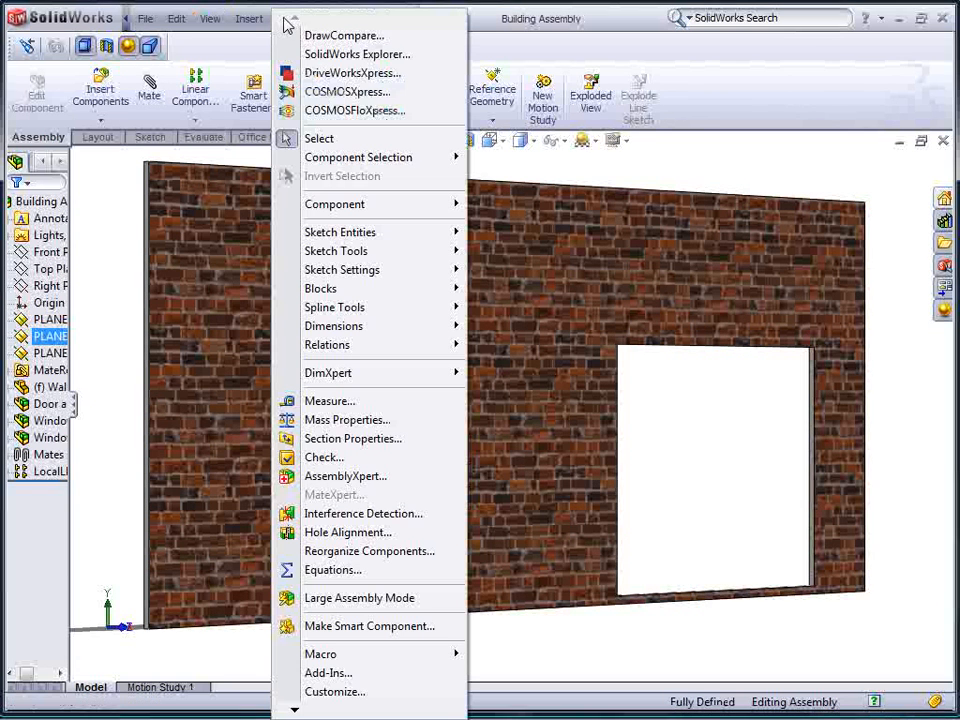
mouse_move(352, 72)
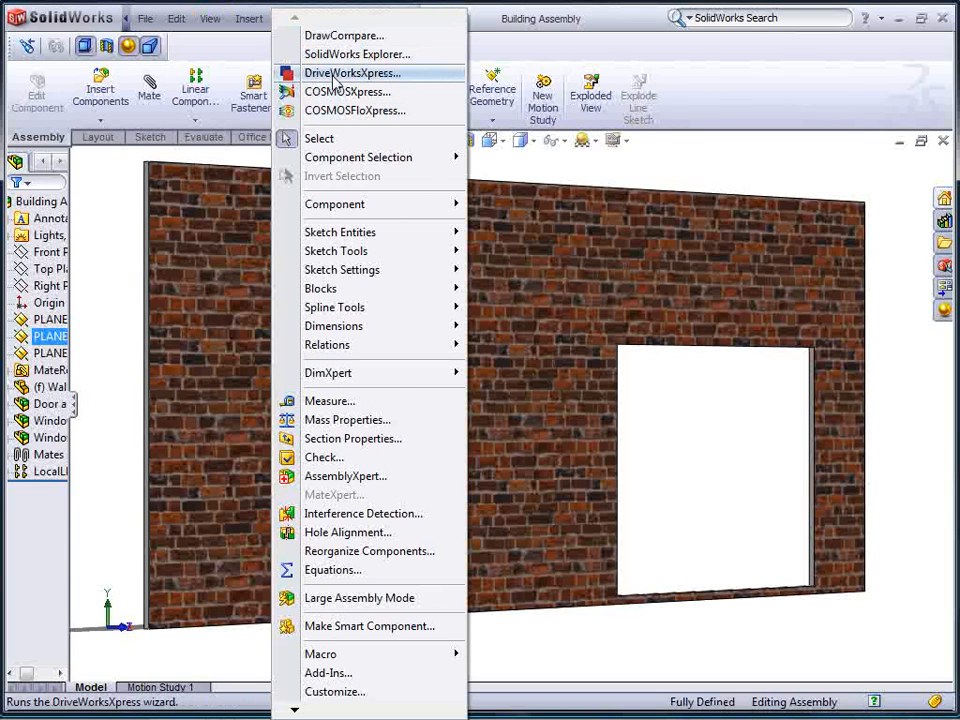
Launch DriveWorksXpress Run Models and enter width 39.5, height 50.25, Double Glazing, 2 panes
click(352, 72)
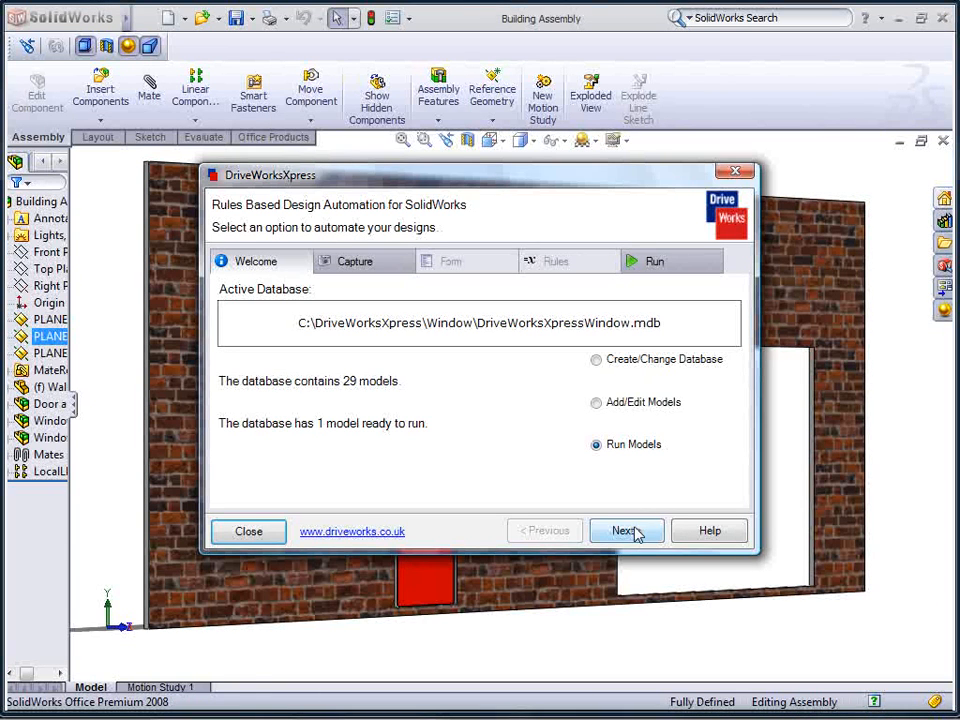
click(624, 530)
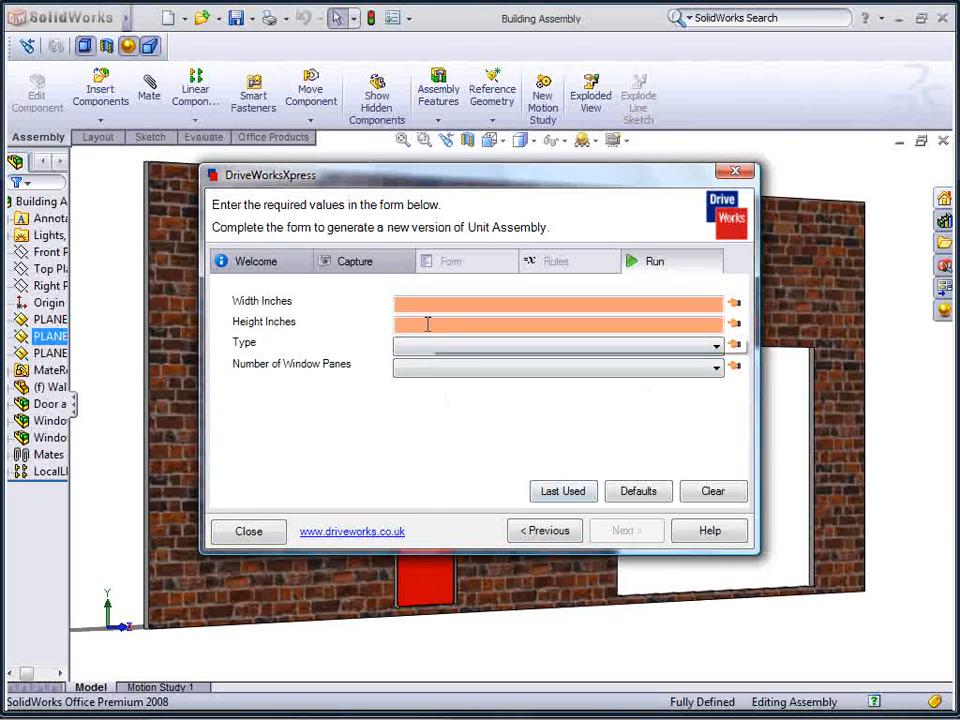
text(39.5)
text(50.25)
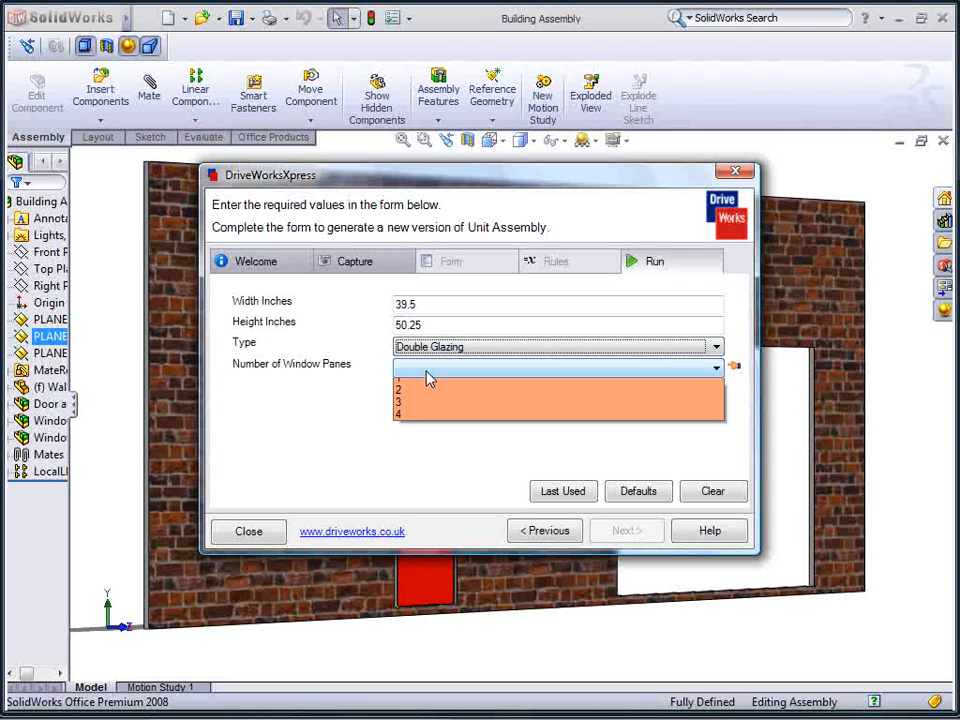
click(398, 388)
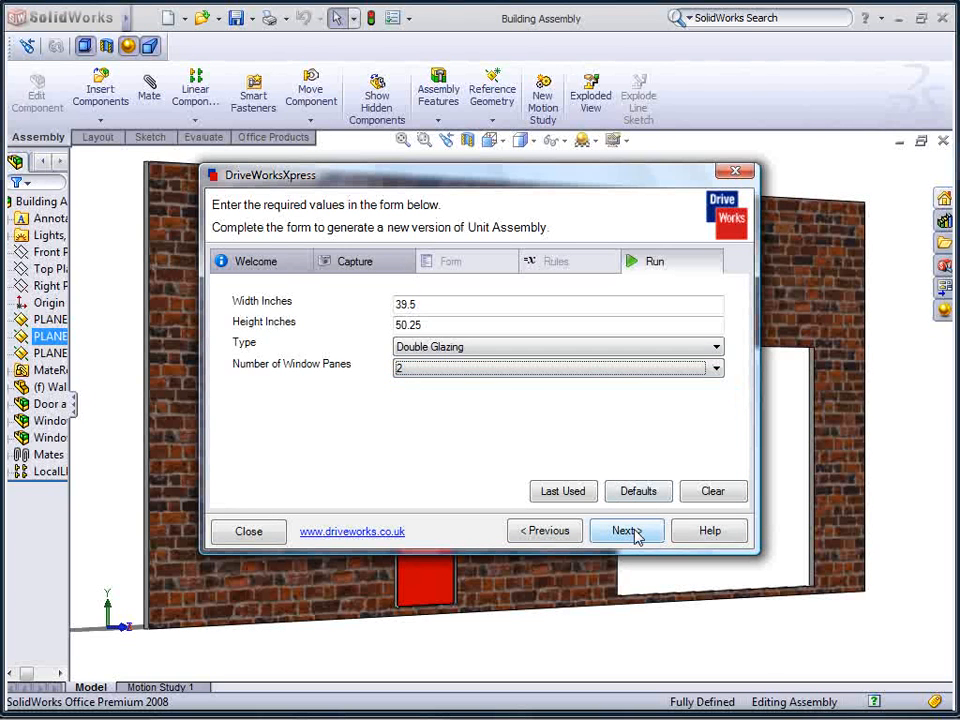
Run the form to build the 50.25 by 39.5 double-glazed unit assembly and its drawing
click(624, 532)
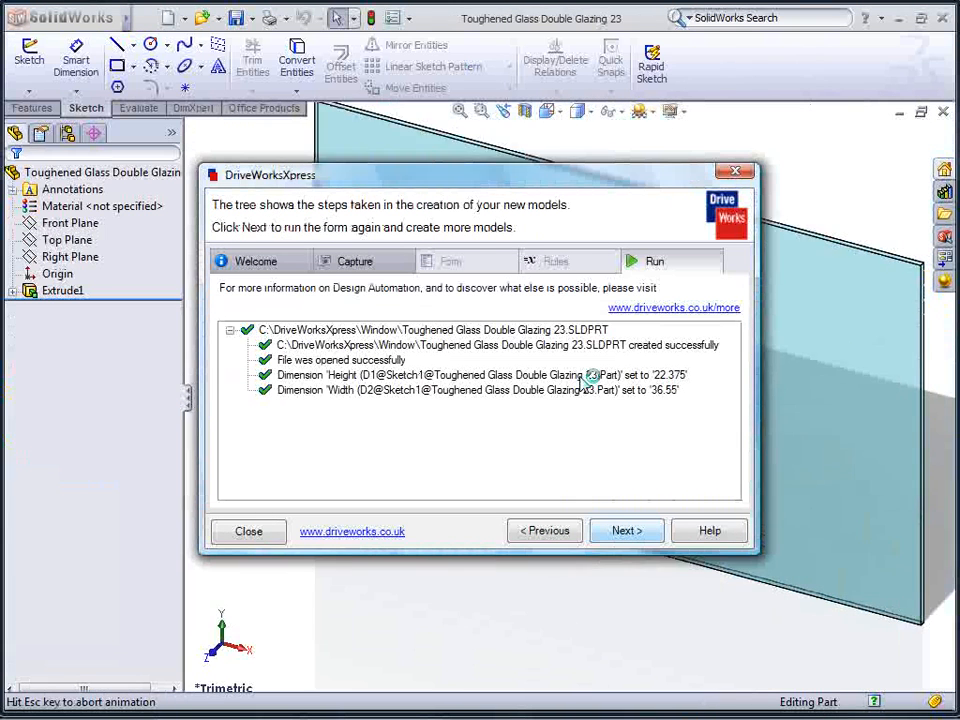
click(626, 530)
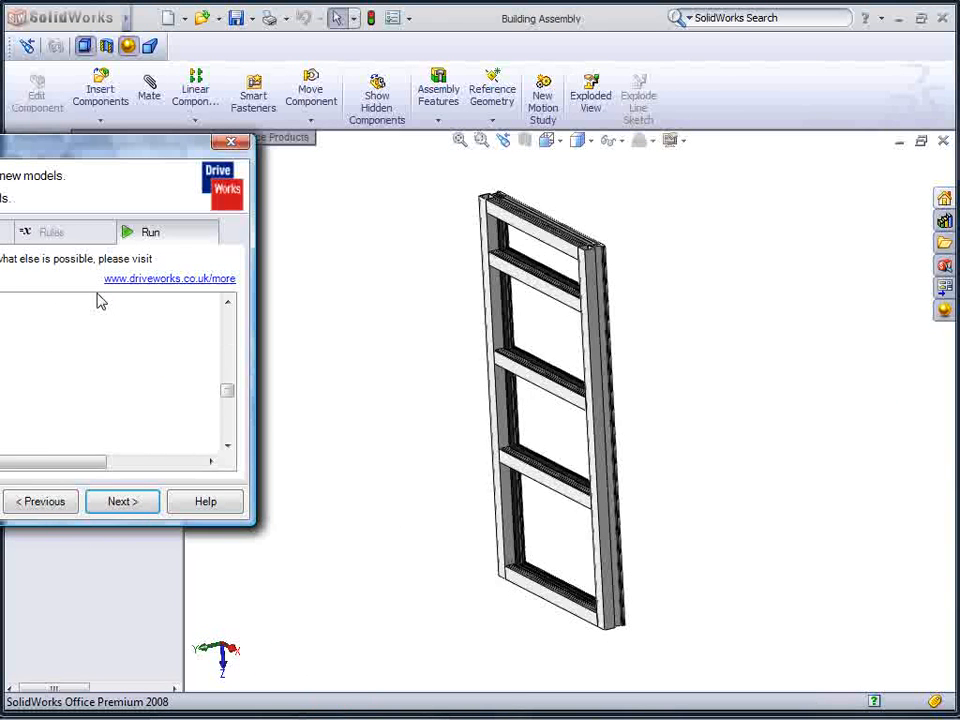
click(150, 232)
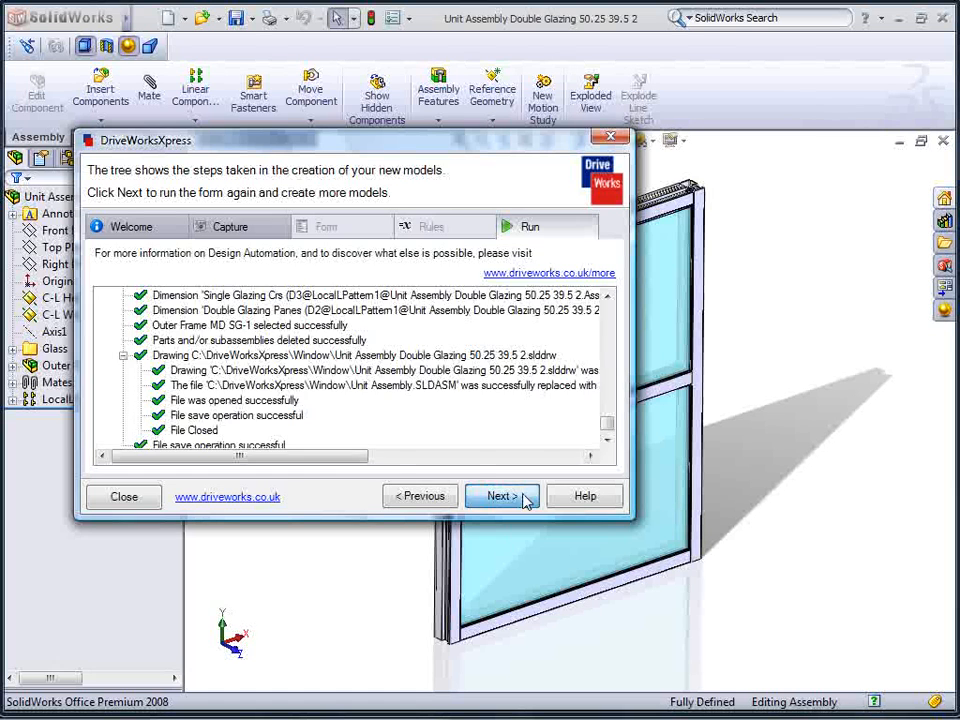
Run the form again for a 72 by 119 inch Double Glazing window and choose its pane count
click(500, 496)
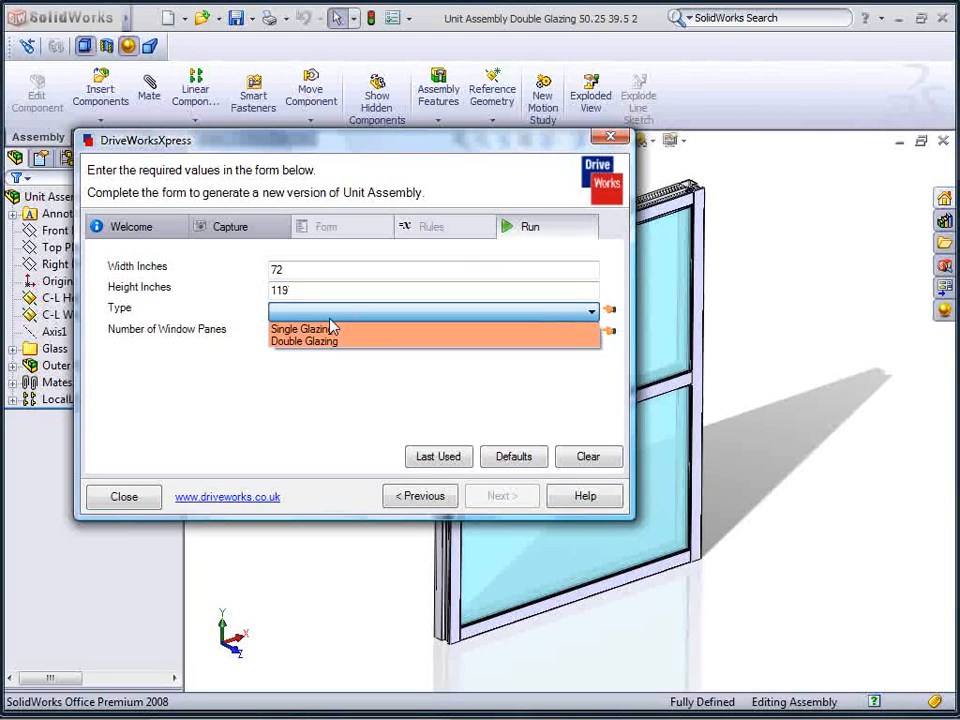
click(304, 340)
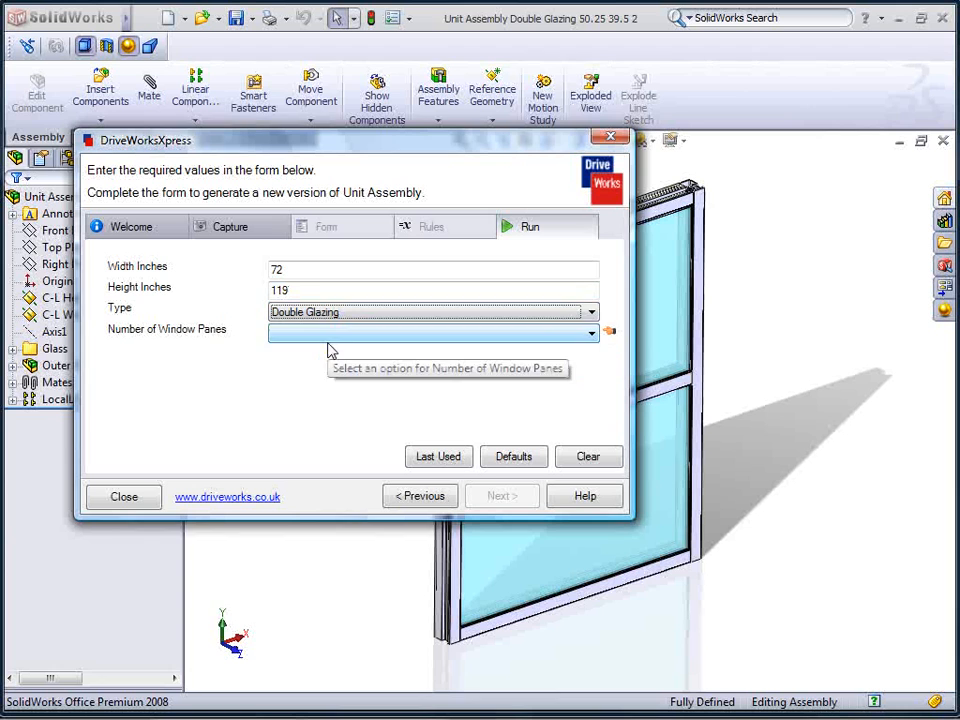
click(430, 332)
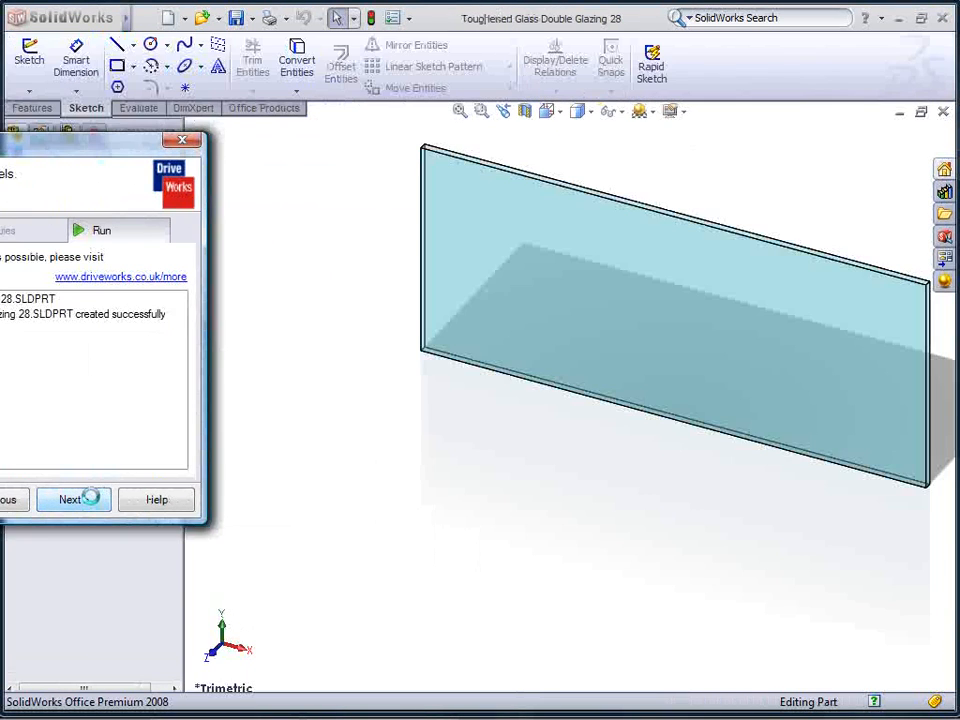
Step through the run to generate the Unit Assembly Double Glazing 119 72 4 parts, assembly and drawing
click(72, 500)
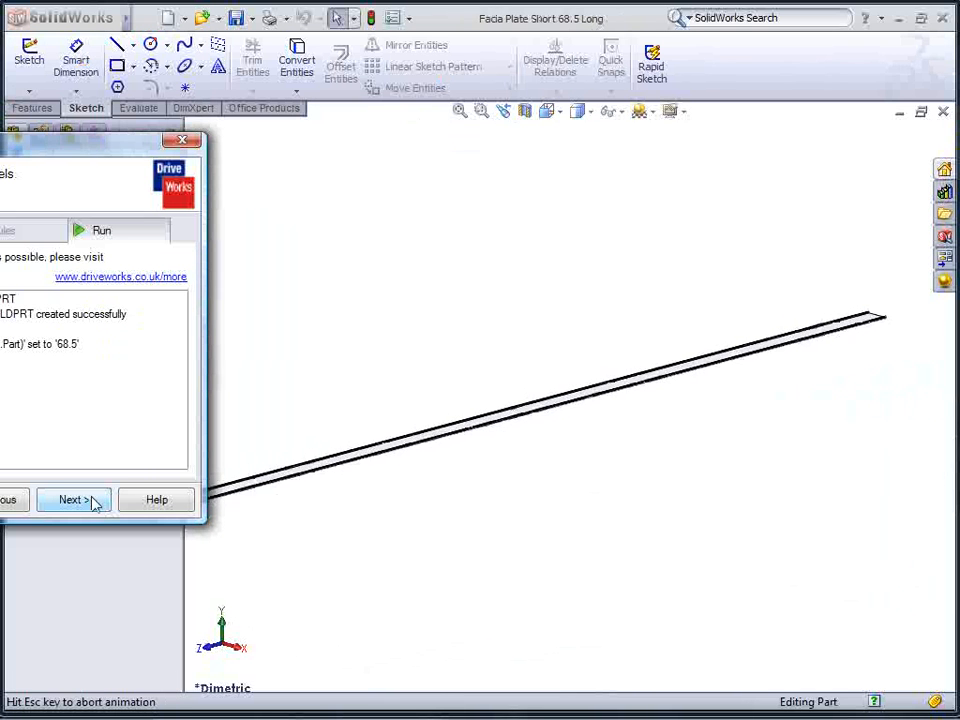
click(70, 500)
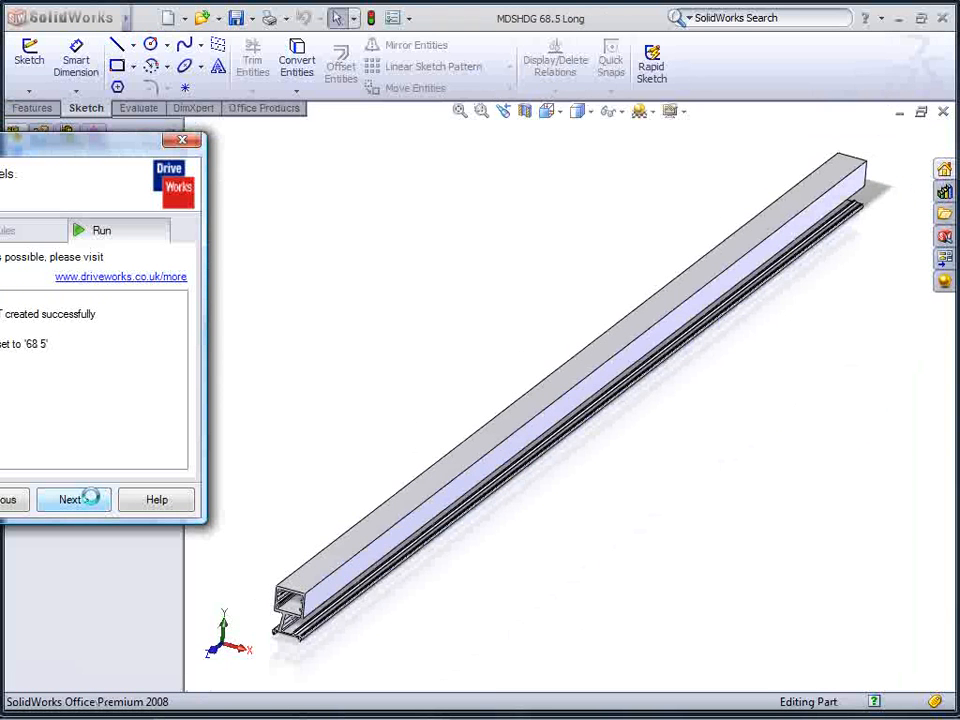
click(72, 500)
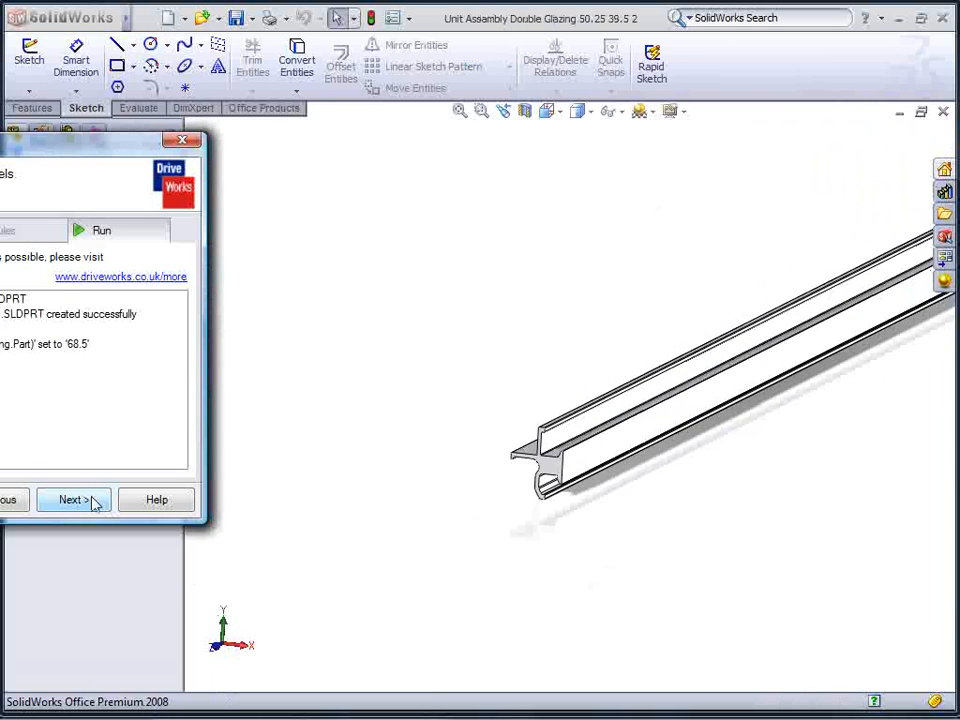
click(72, 500)
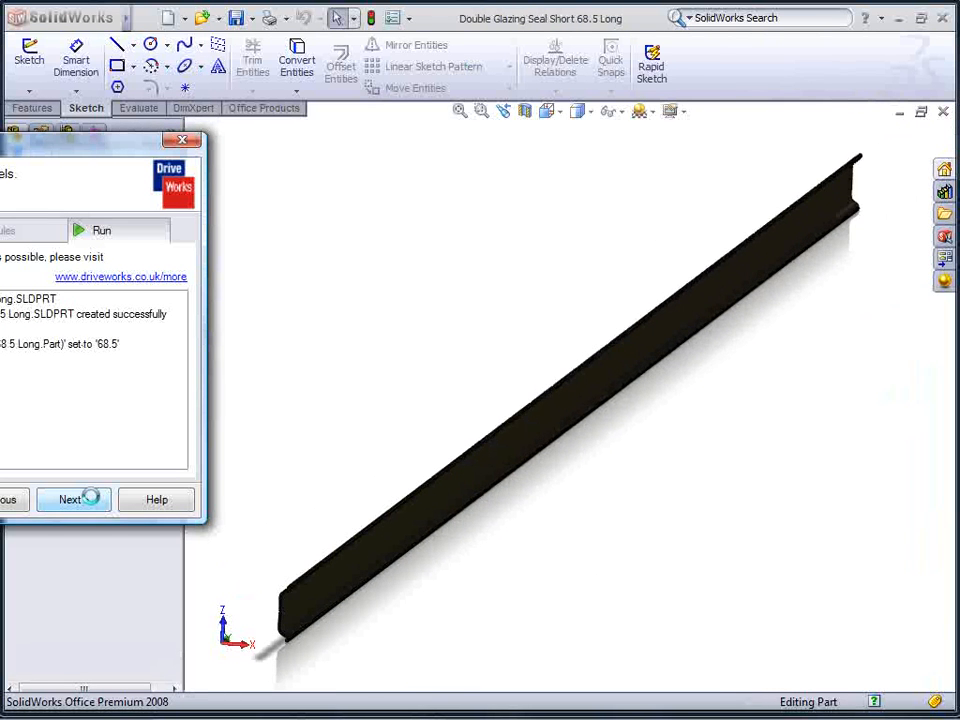
click(72, 500)
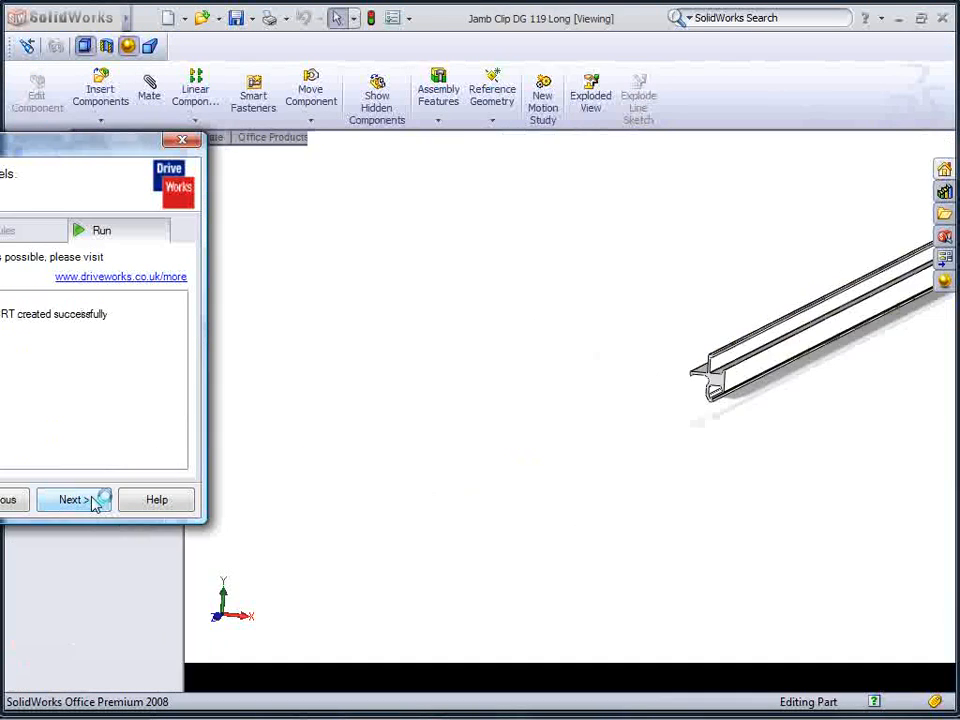
click(72, 500)
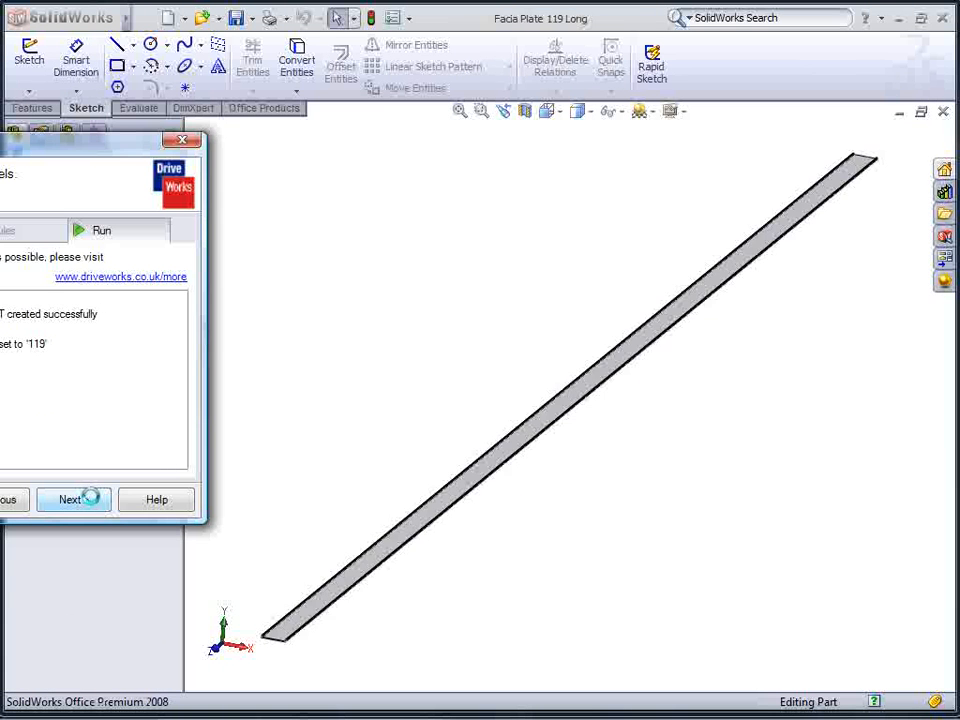
click(68, 500)
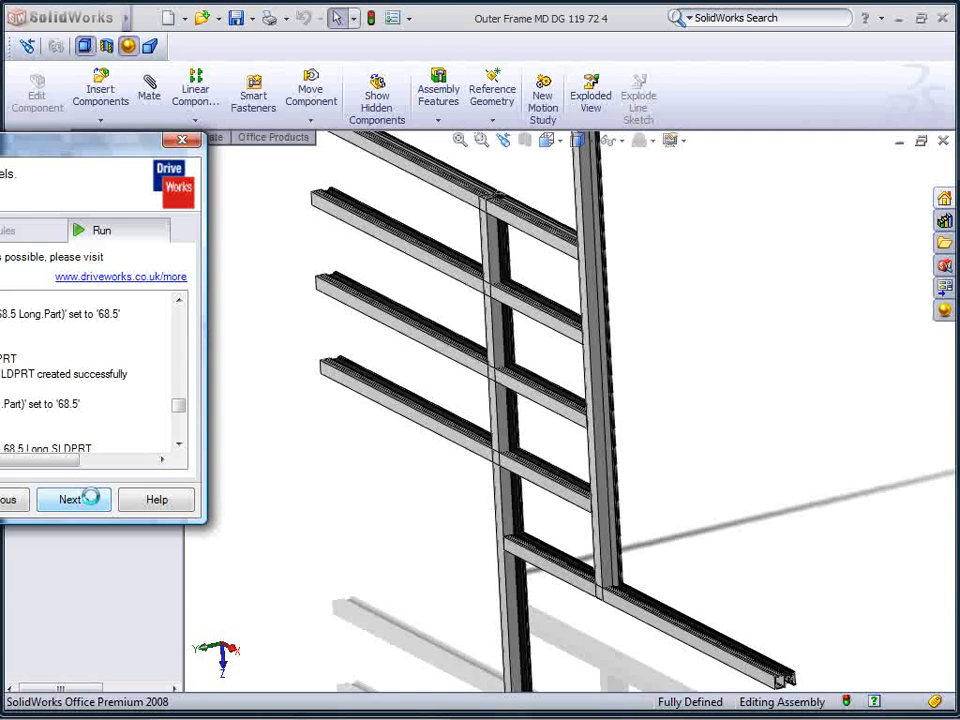
click(72, 500)
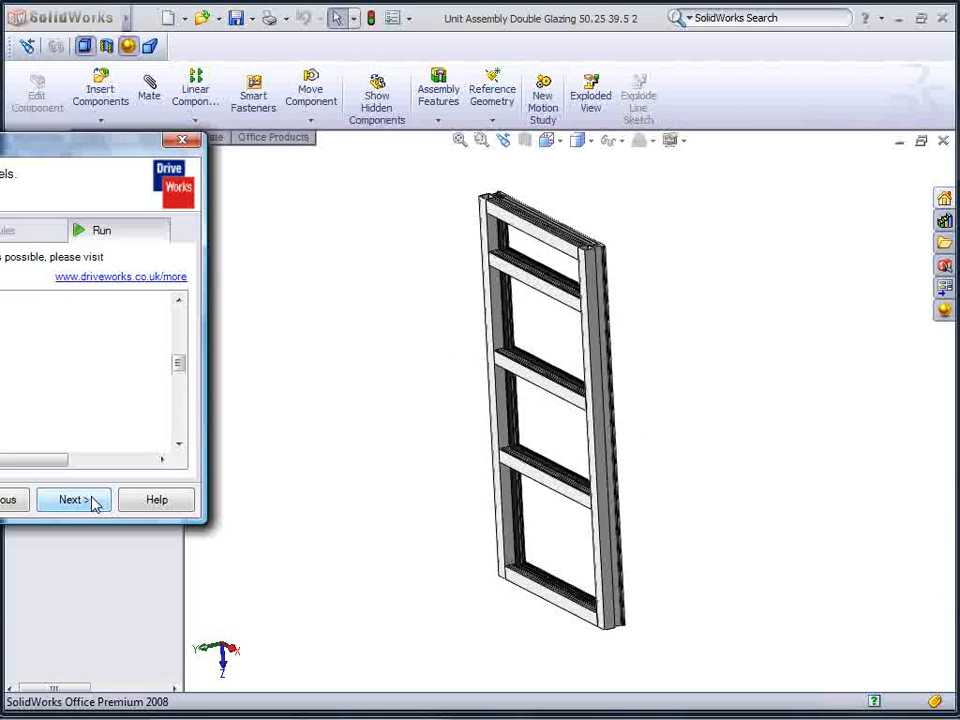
click(70, 500)
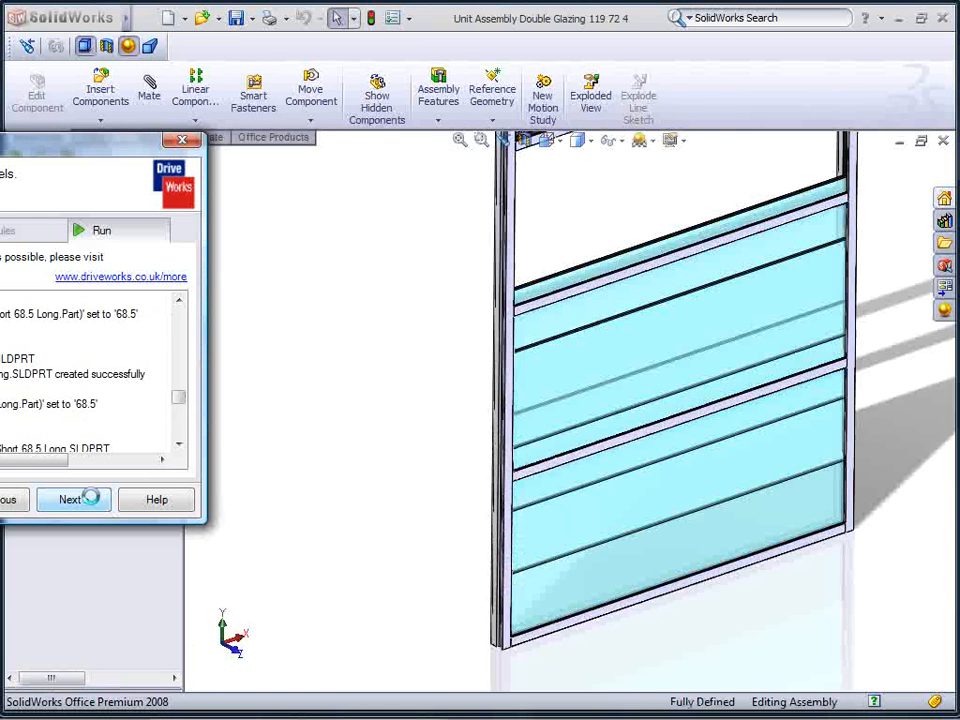
click(72, 500)
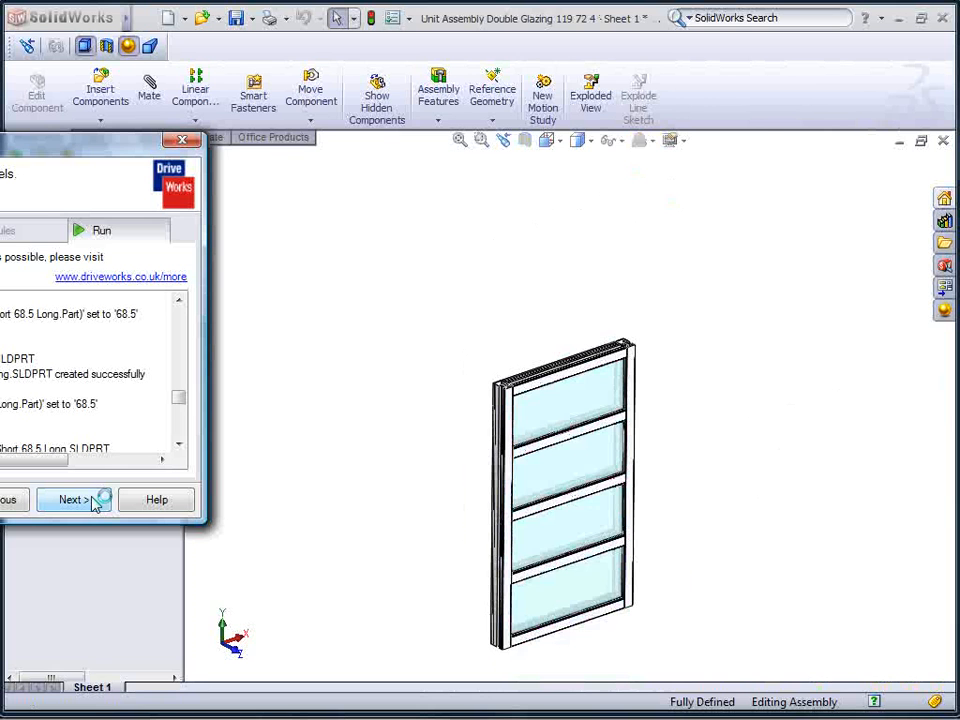
click(70, 500)
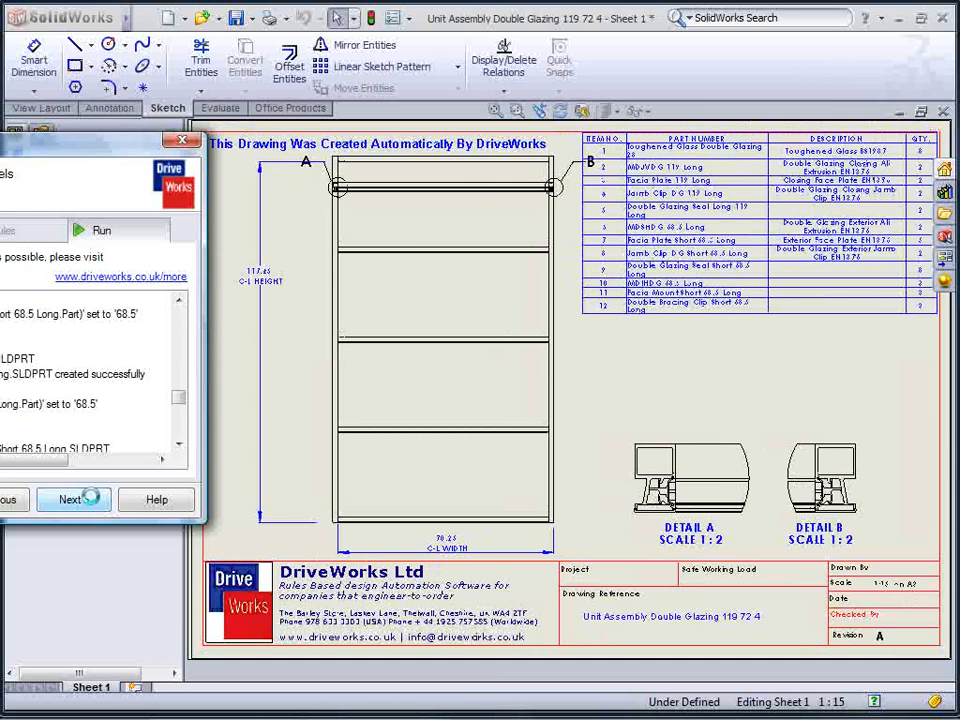
click(72, 500)
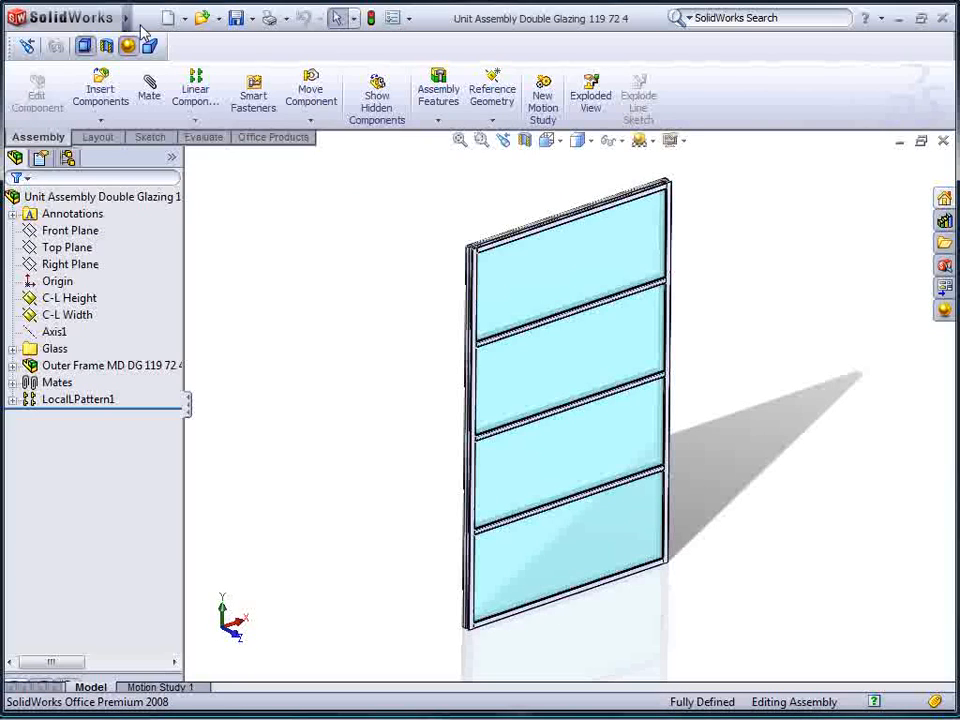
Switch back to the Building Assembly document from the Window list
click(334, 18)
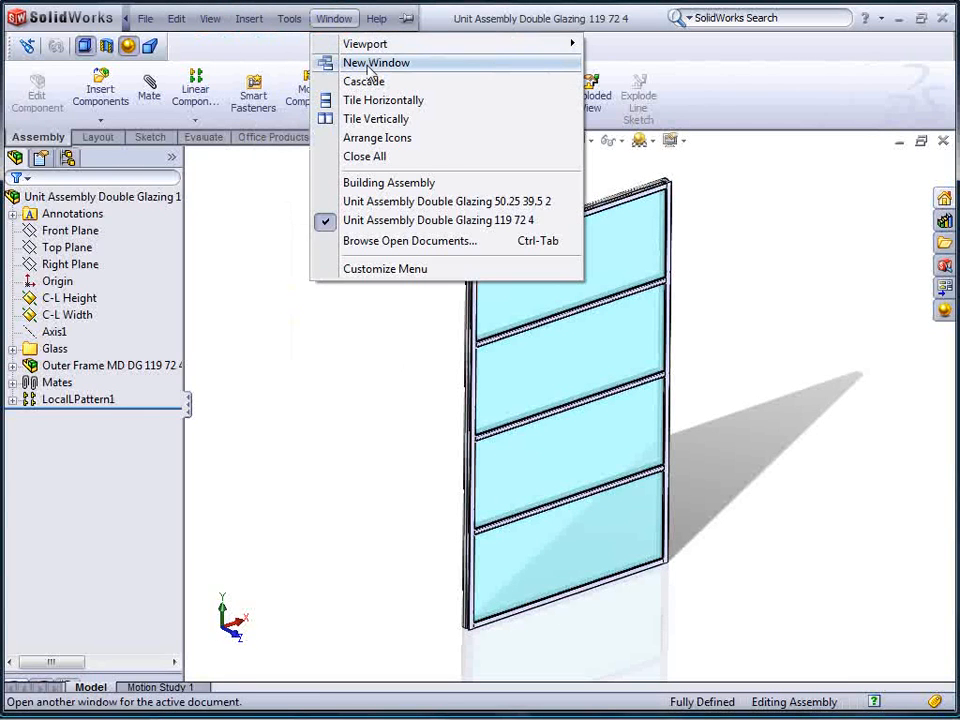
click(388, 182)
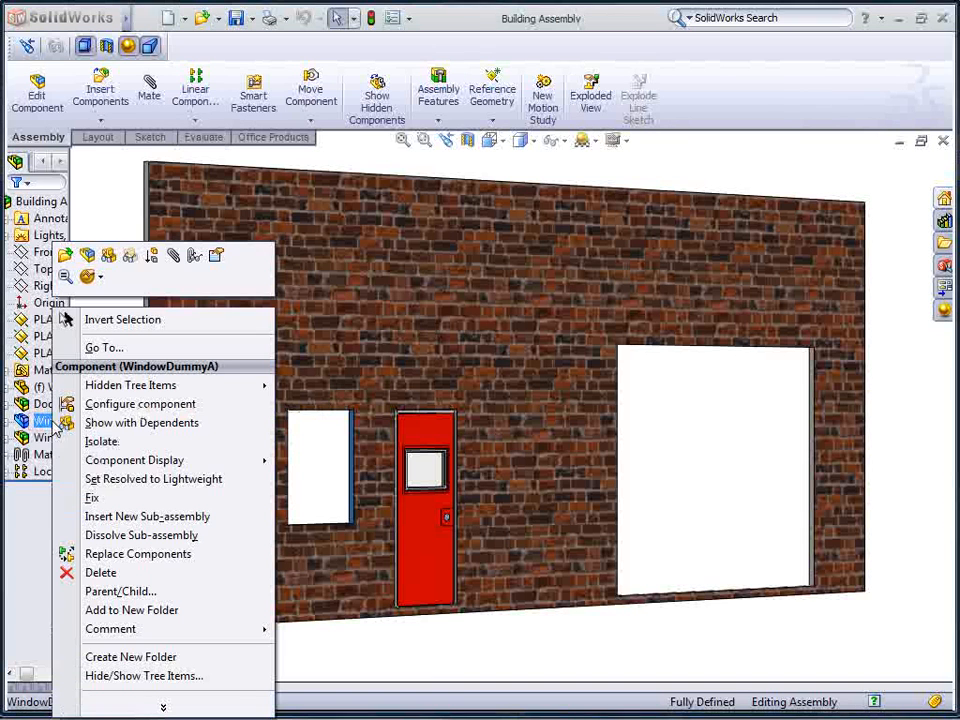
mouse_move(138, 552)
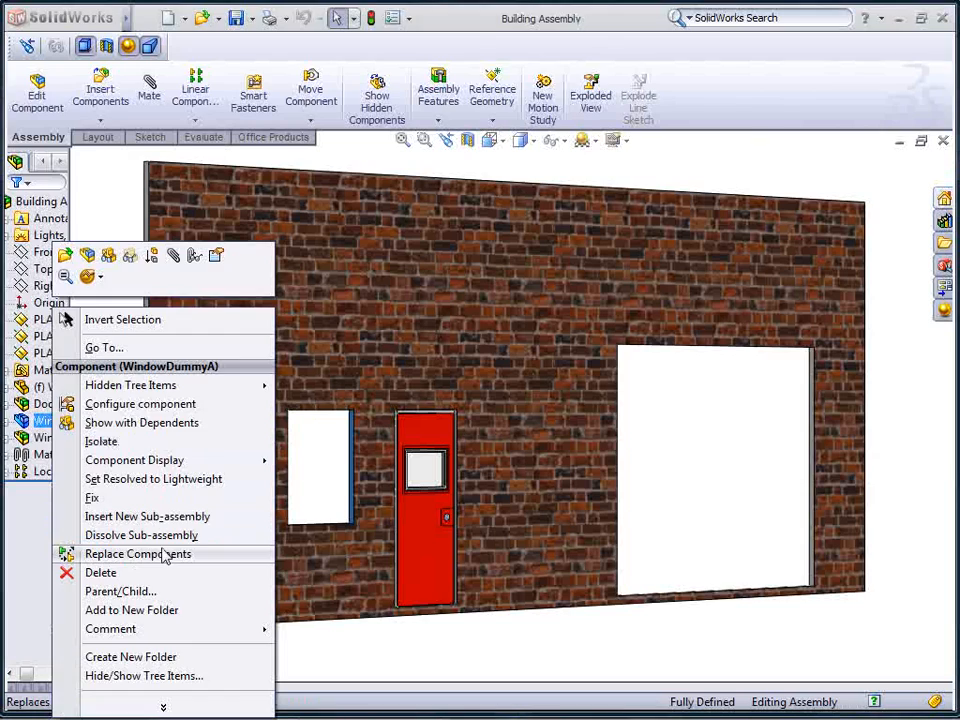
Replace WindowDummyA with Unit Assembly Double Glazing 50.25 39.5 2 and confirm the replacement
click(138, 554)
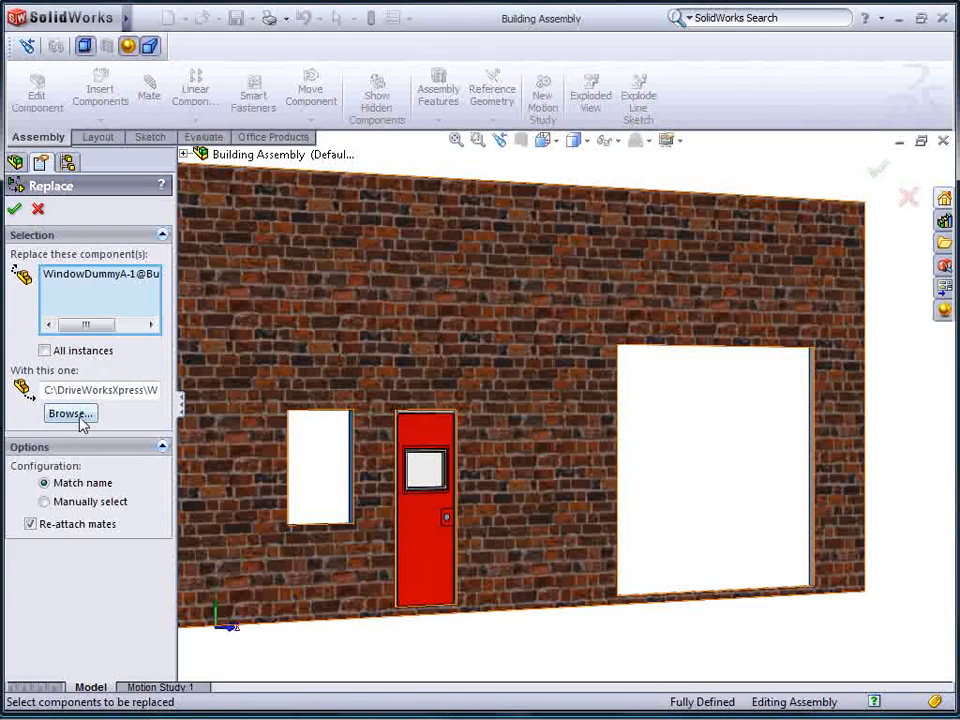
click(70, 412)
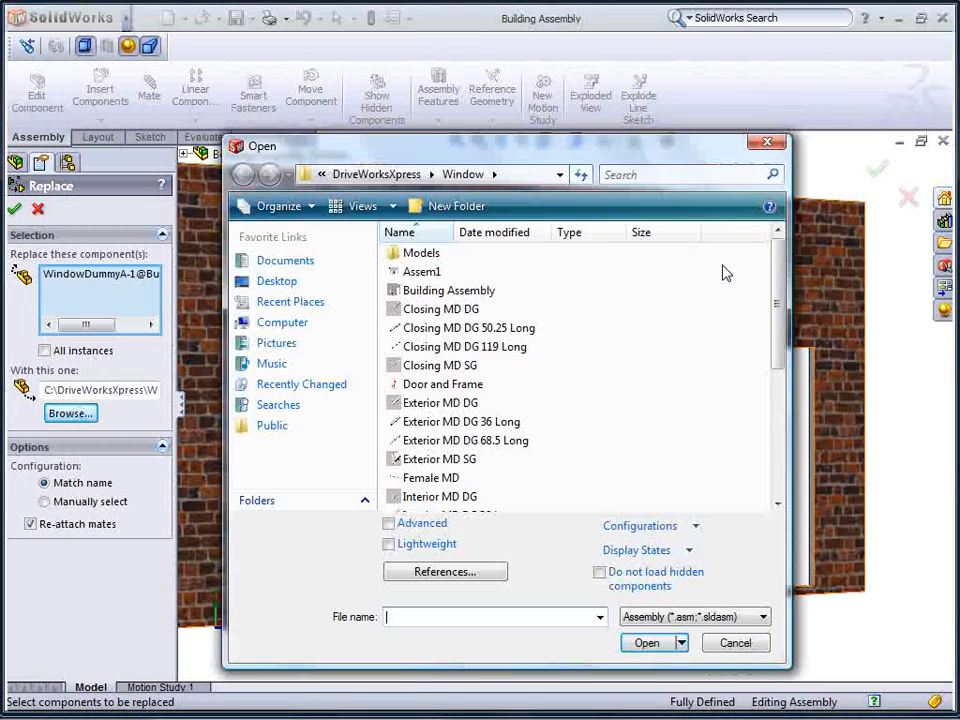
click(504, 448)
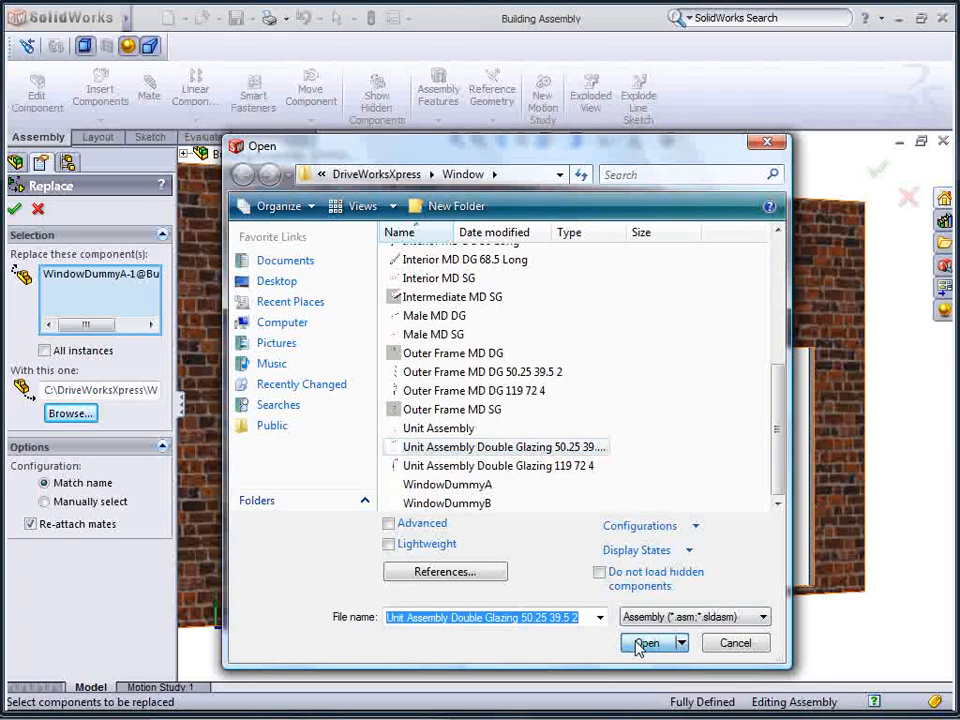
click(648, 642)
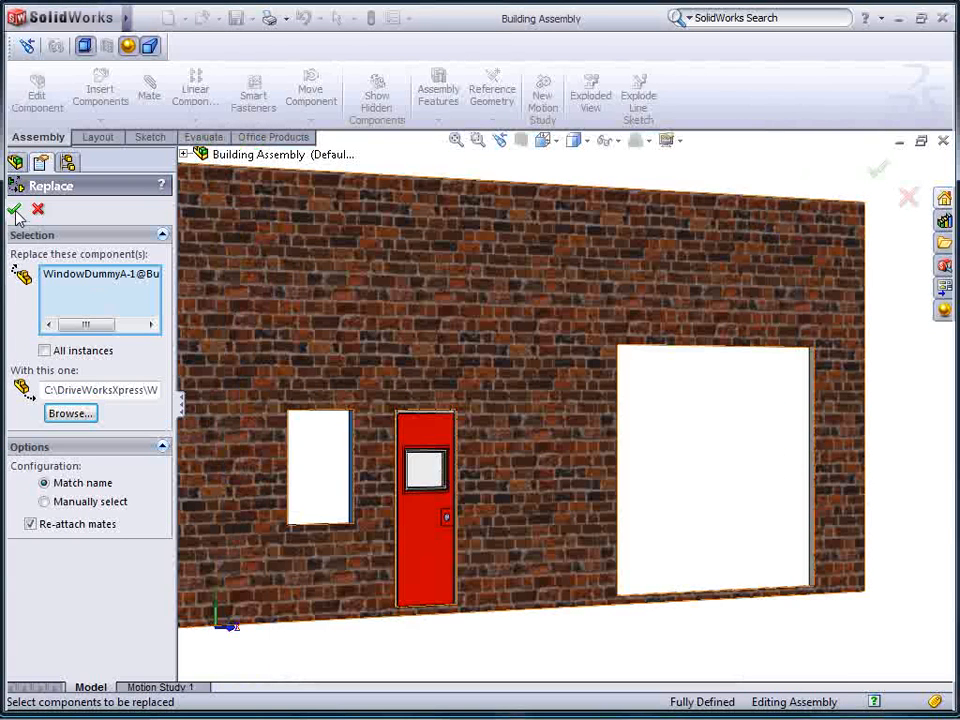
click(16, 210)
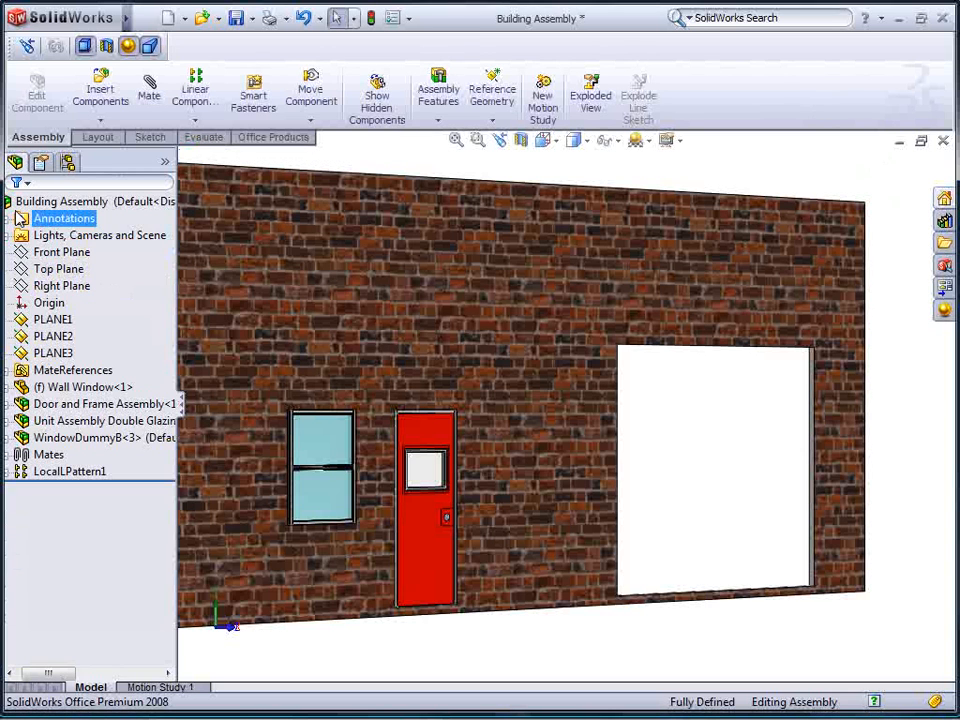
Start replacing WindowDummyB and select Unit Assembly Double Glazing 119 72 4 as its replacement
right_click(80, 438)
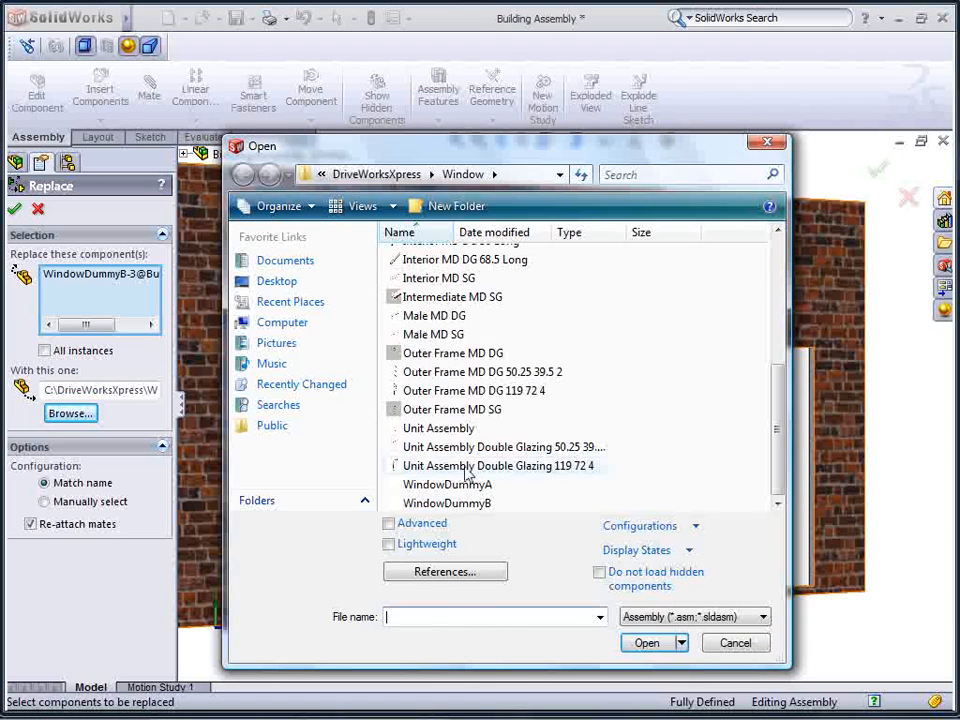
click(496, 464)
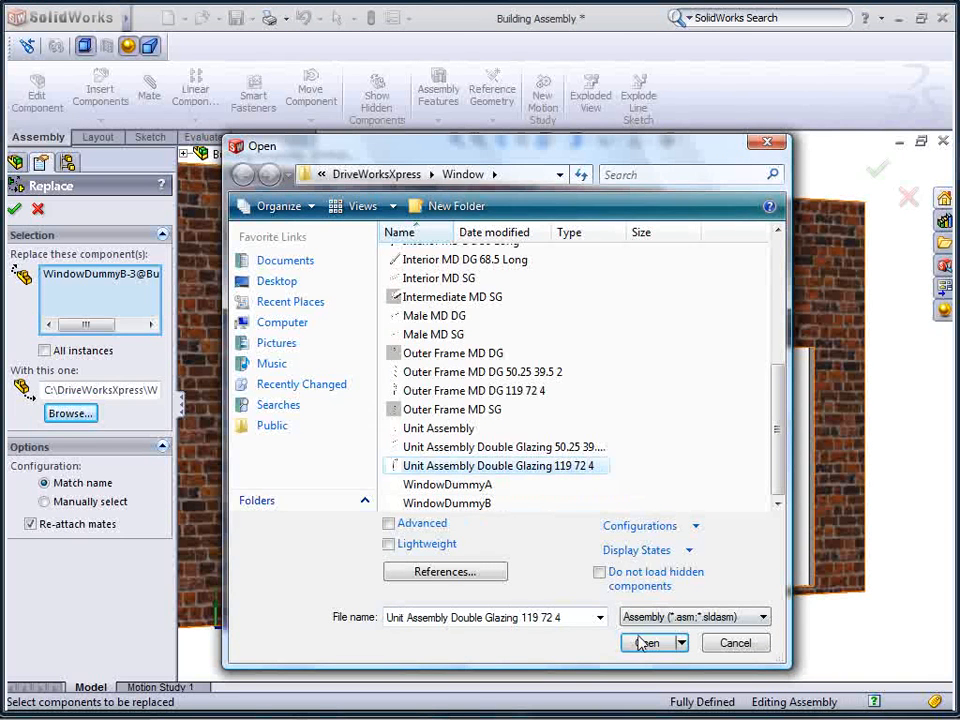